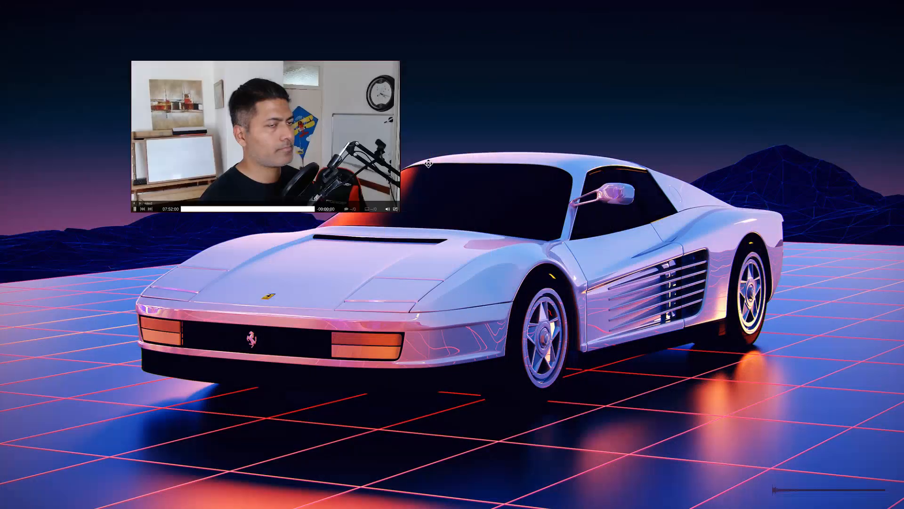
Step: Load ravisagar.in/videos in Brave with a terminal window beside it
left_click_drag(263, 138, 688, 222)
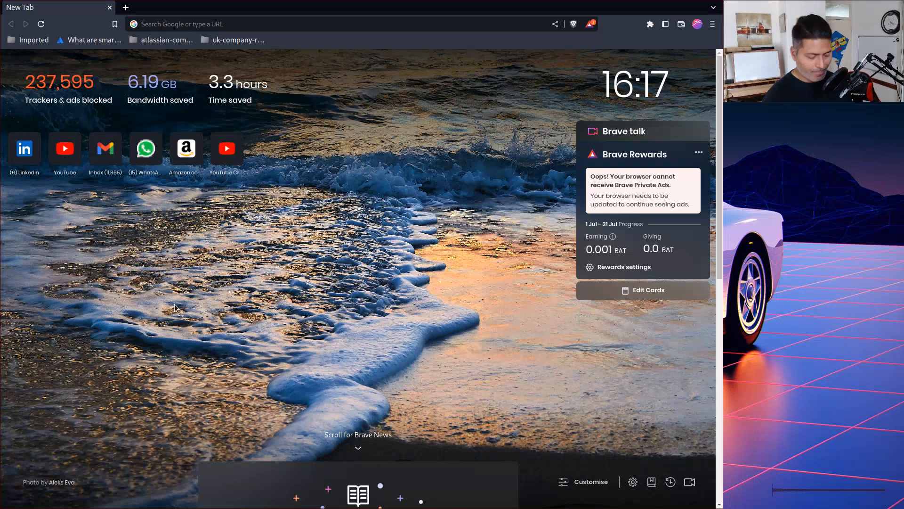
type("ravisagar.in/videos")
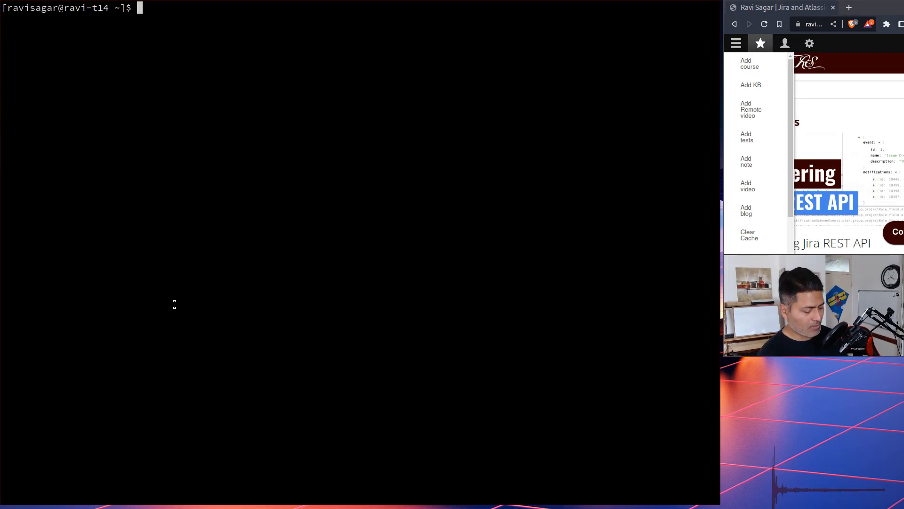
Step: Run sudo pacman -S screenkey and decline reinstalling with n
type("sudo pacman -")
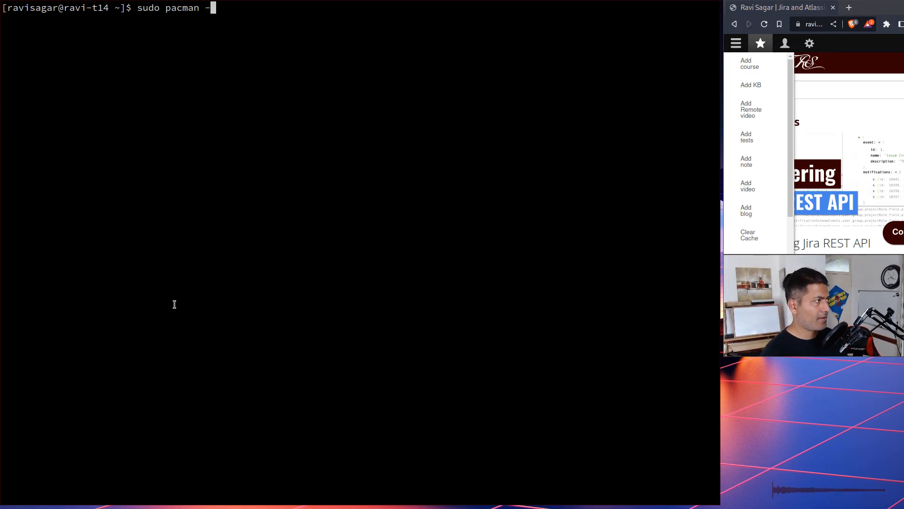
type("S screen")
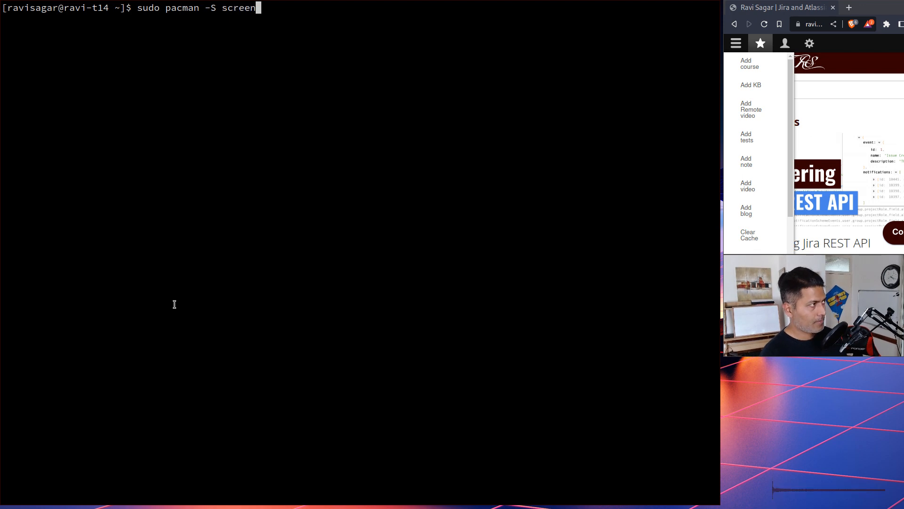
type("key")
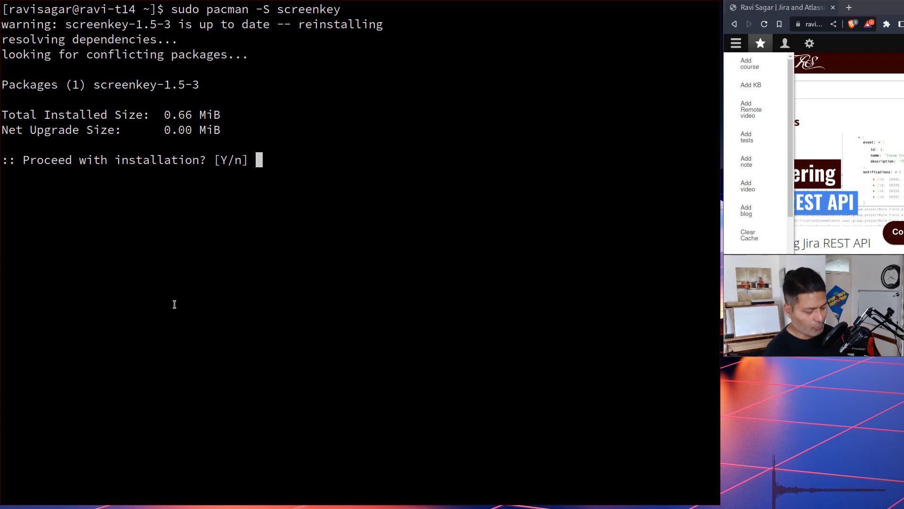
type("n")
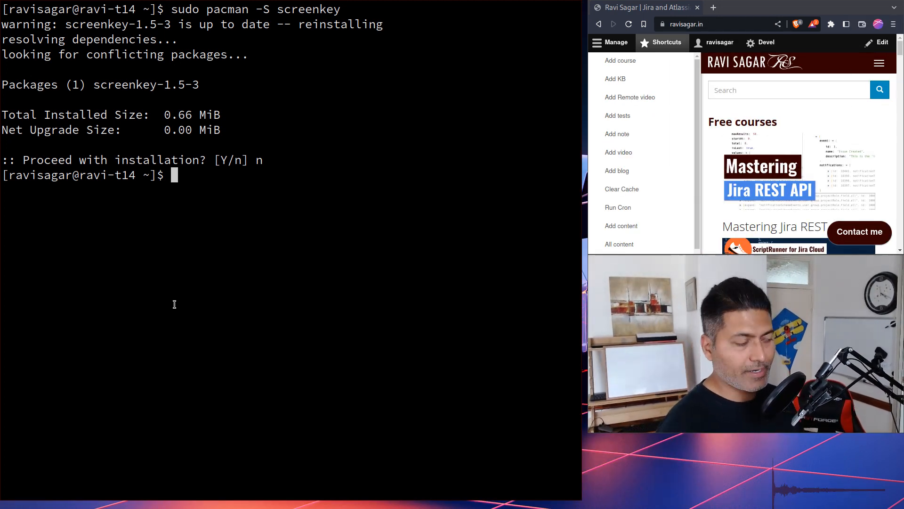
Step: Launch screenkey from the terminal
type("sc")
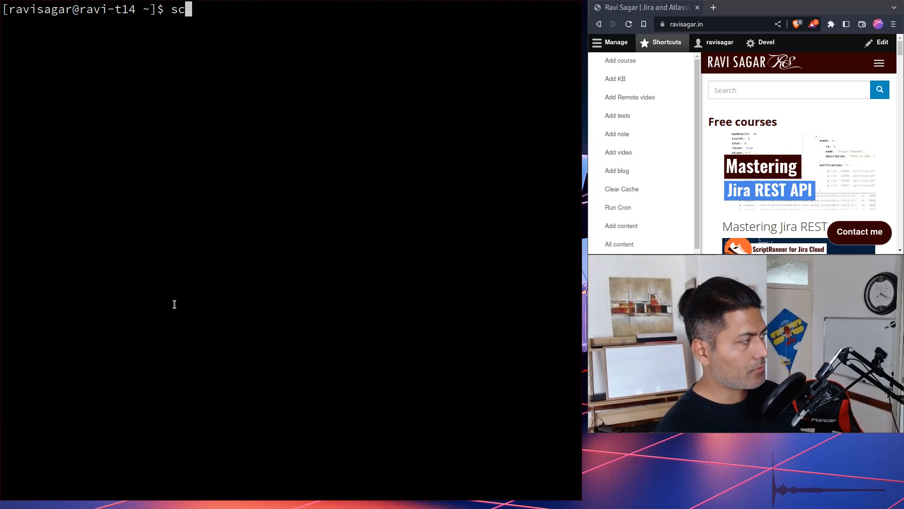
type("reenke")
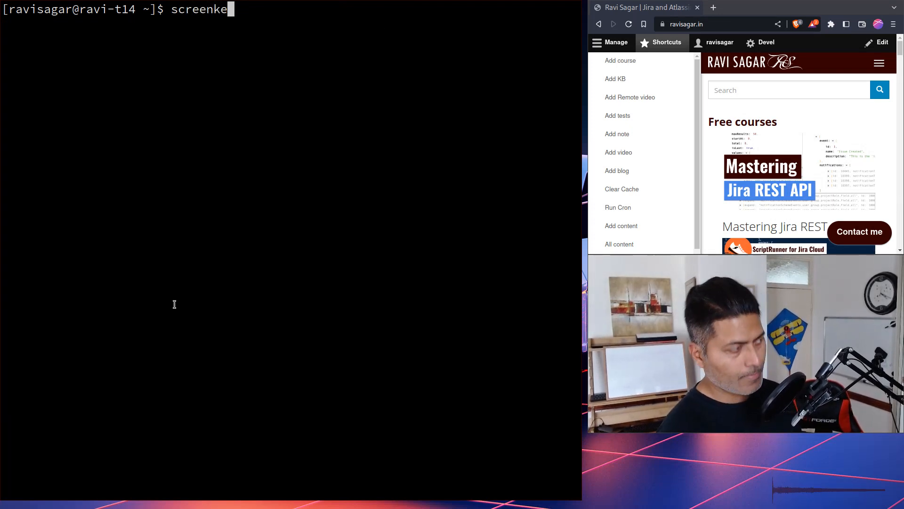
type("y")
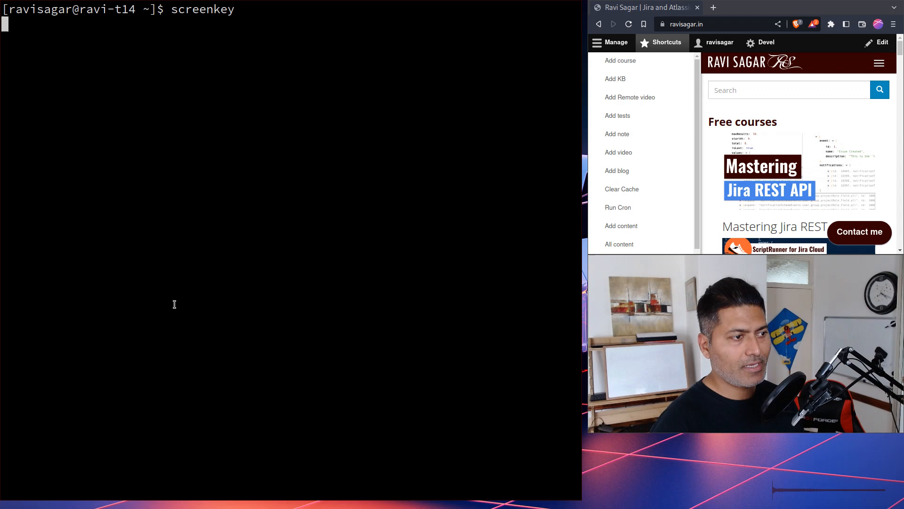
Step: Type 'Ravi Sagar' to see it in the overlay, then stop screenkey
type("Rav")
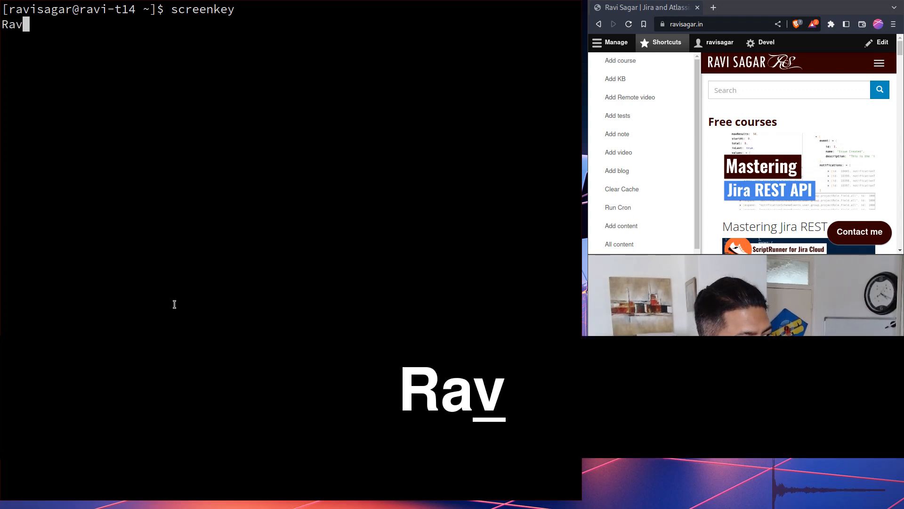
type("i")
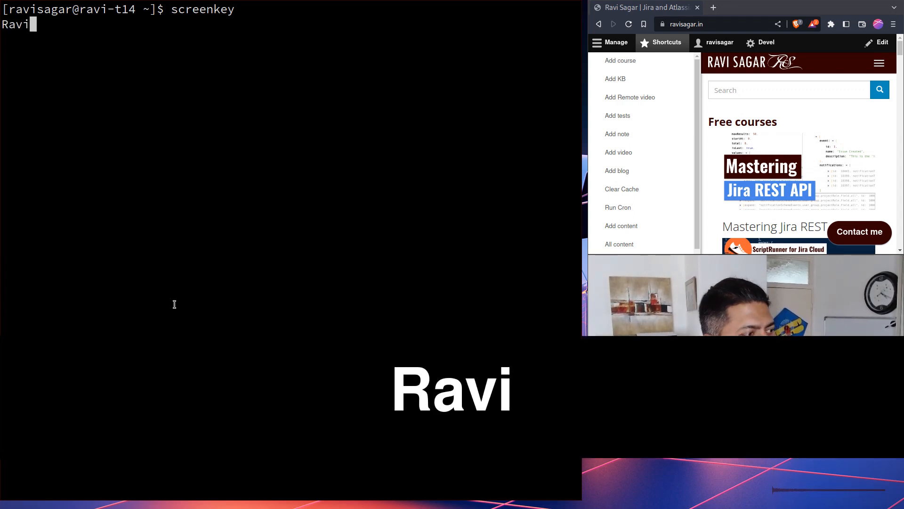
type("Sagar")
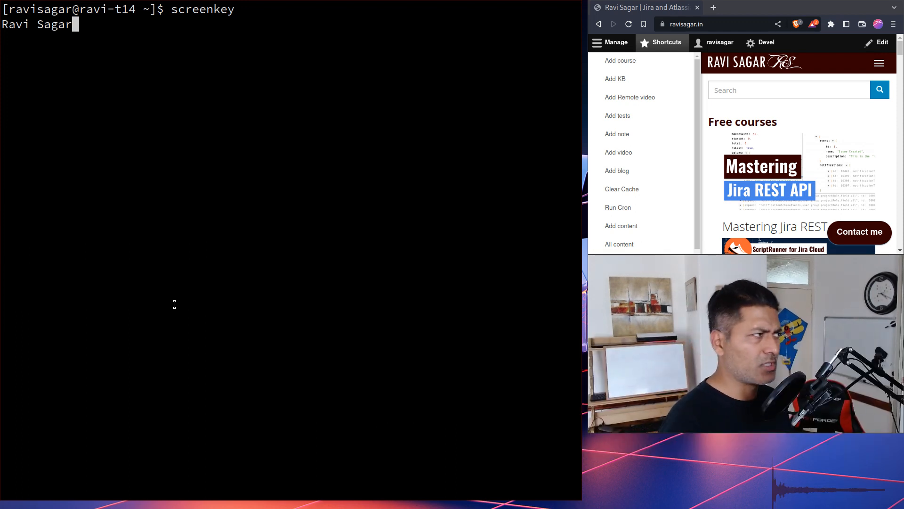
key("ctrl+c")
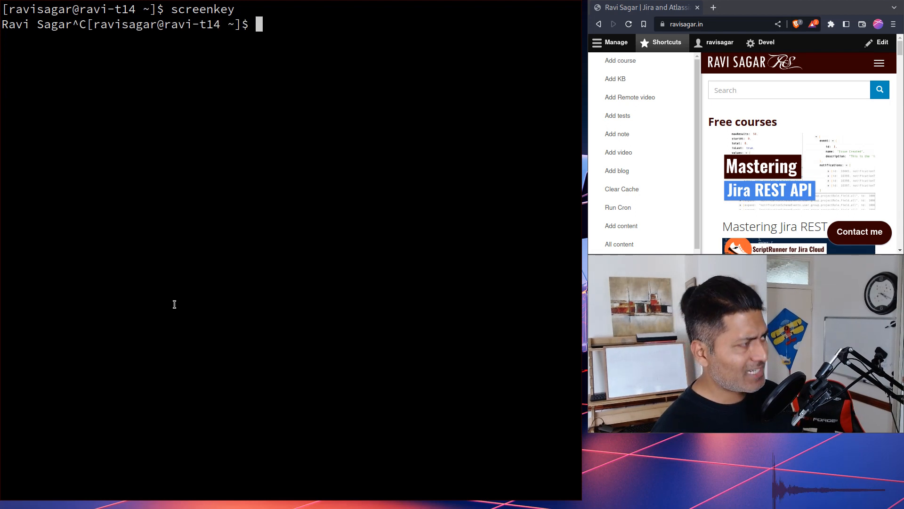
Step: Try man screenkey, then print the options with screenkey -h
type("man screenkey")
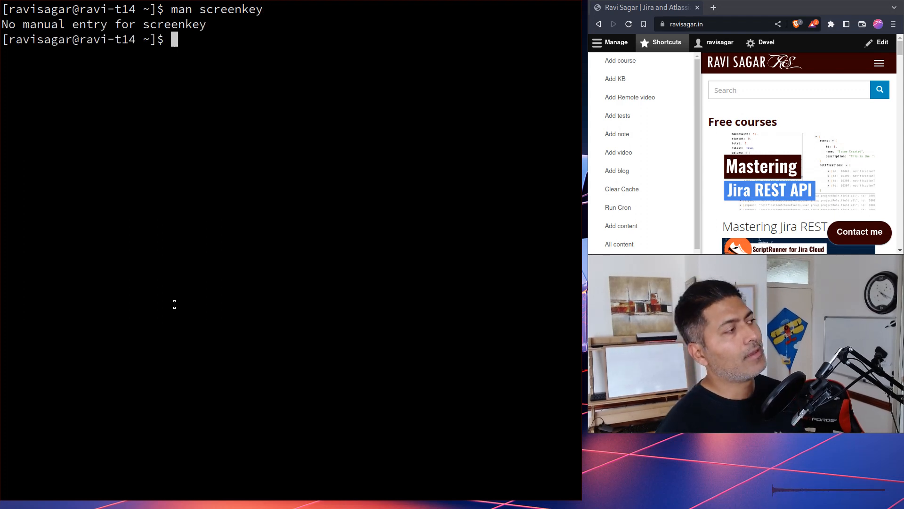
type("scre")
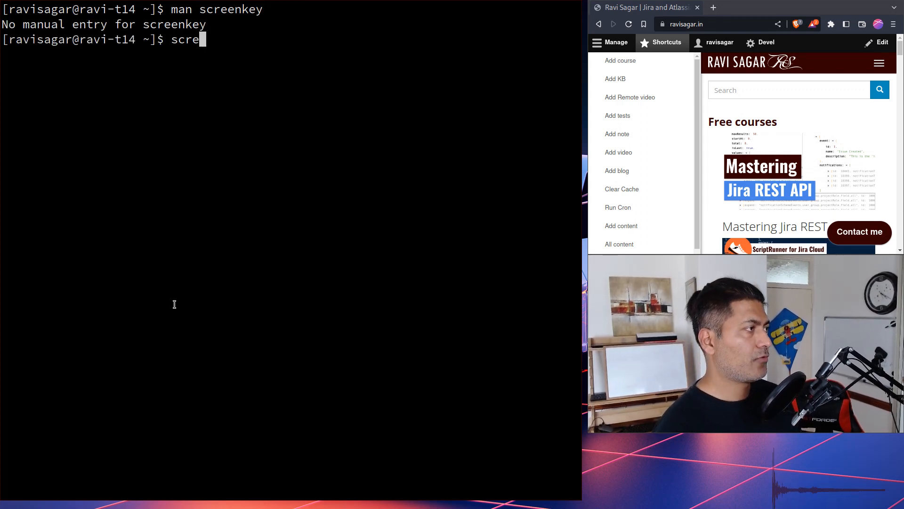
type("enkey")
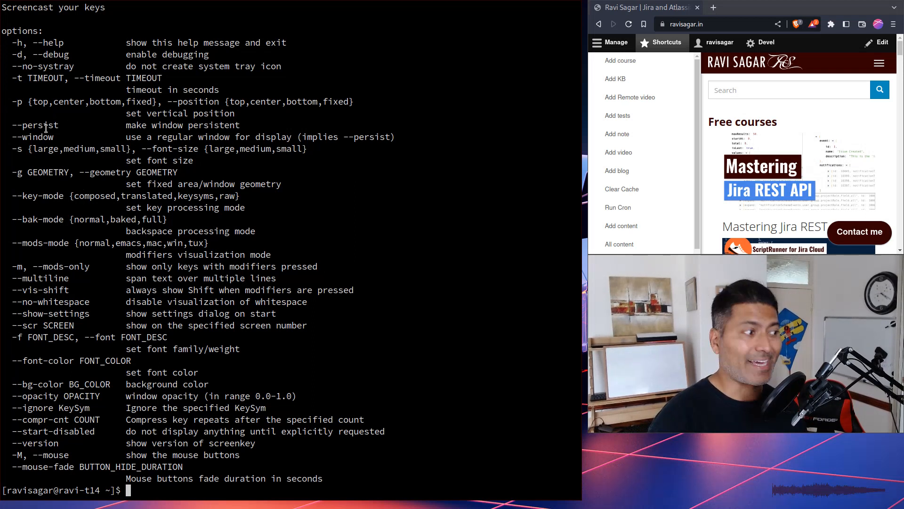
Step: Launch screenkey with the large font size option (-s large)
type("screenkey -h")
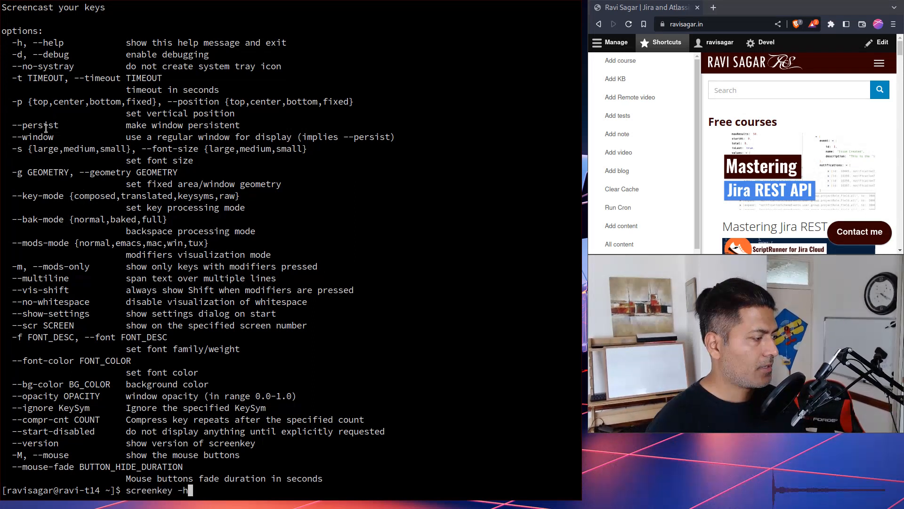
key("backspace")
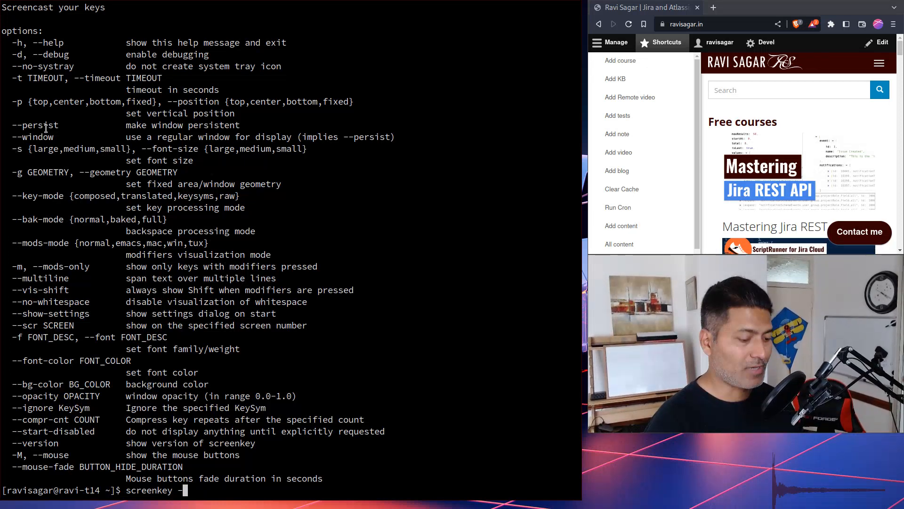
type("-s la")
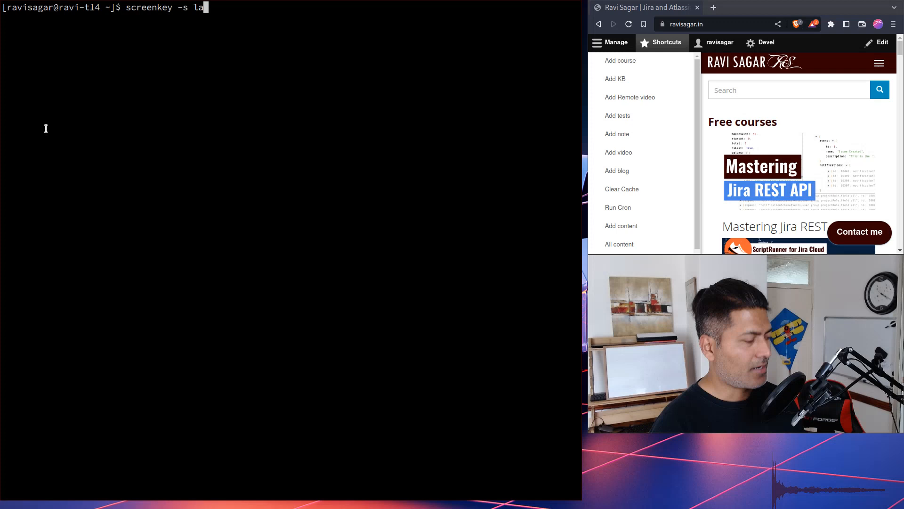
type("rge")
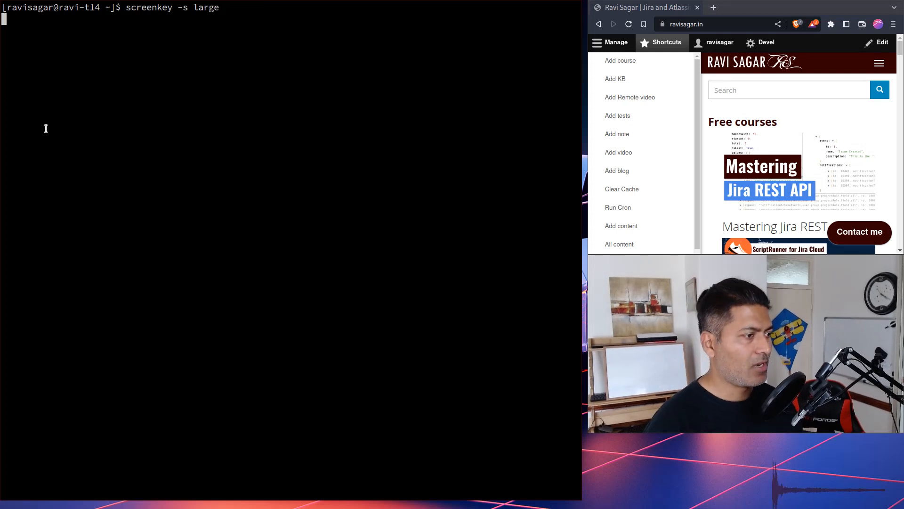
Step: Type 'Ravi Sagar' and test keys at large and small sizes, then stop and clear
type("Ravi S")
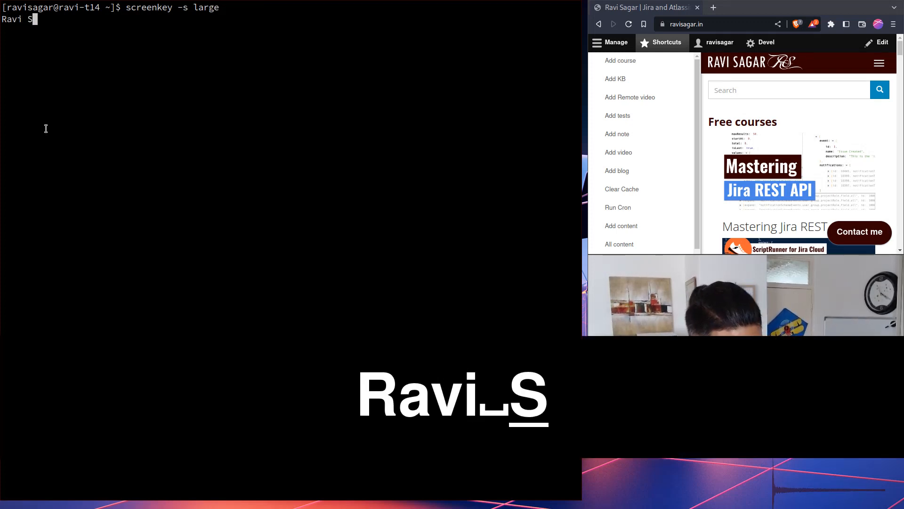
type("agar")
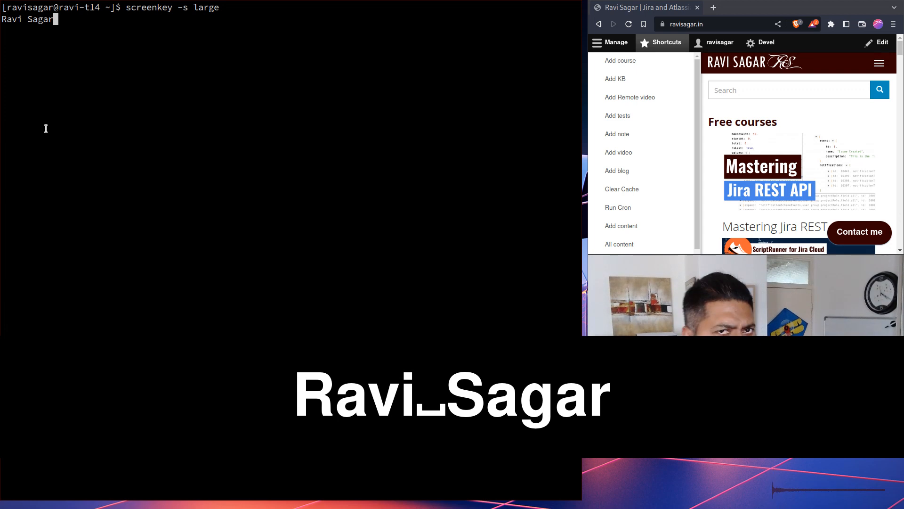
type("q")
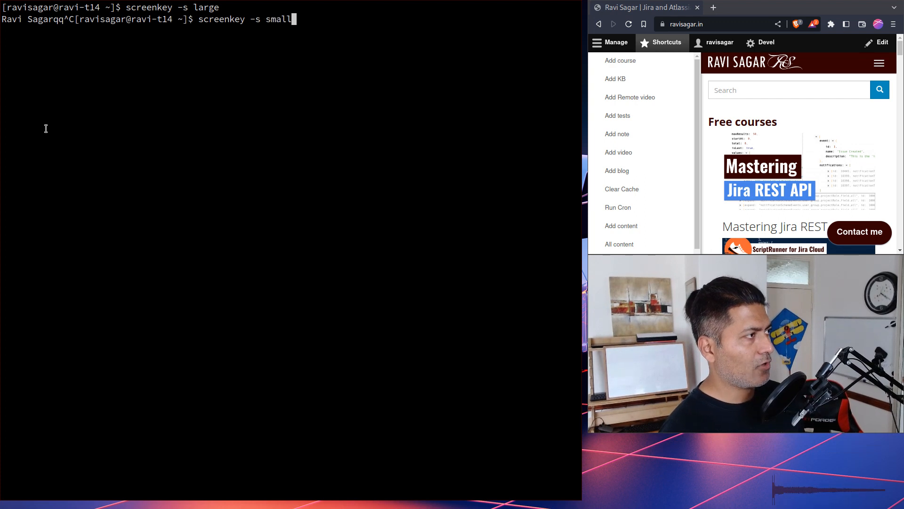
type("ssss")
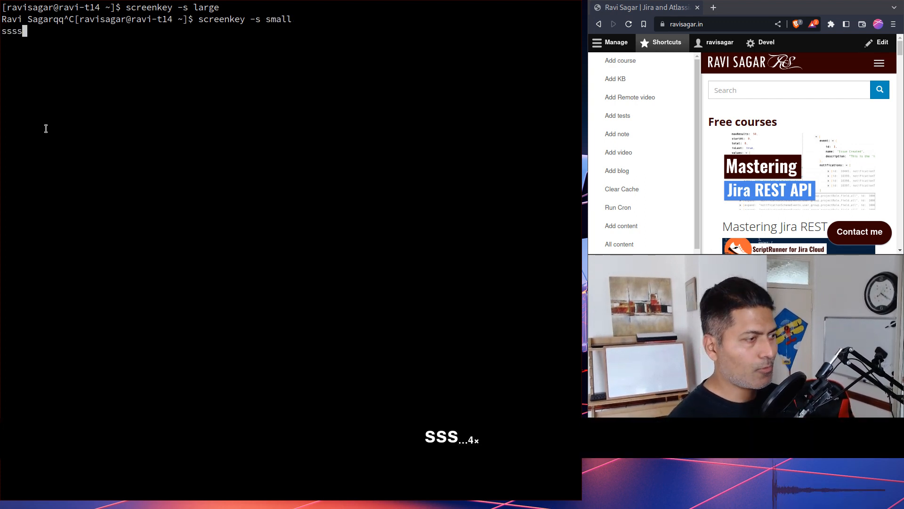
key("ctrl+c")
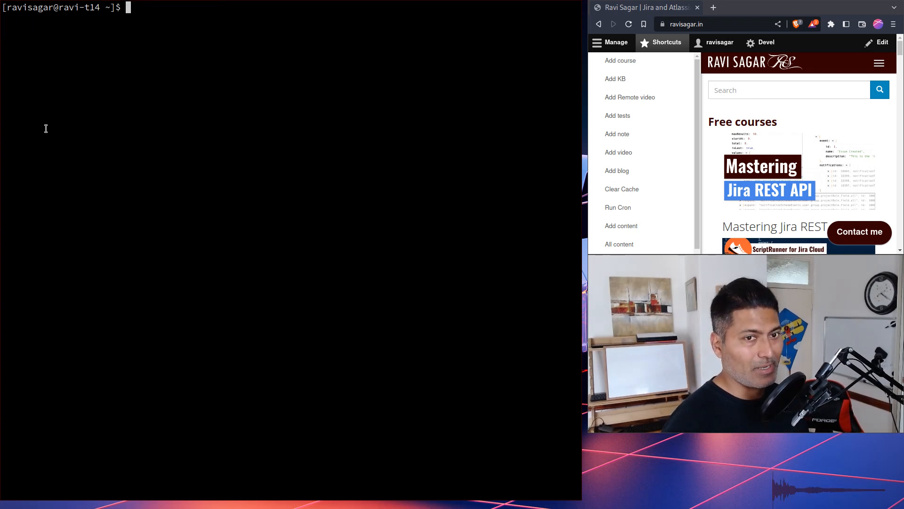
mouse_move(350, 108)
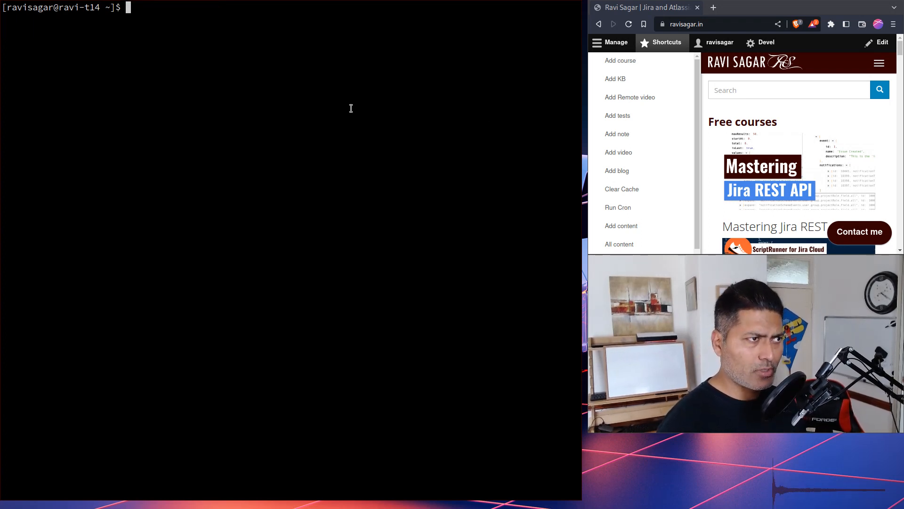
Step: Focus the terminal to enter the screenkey -h help command
left_click(661, 42)
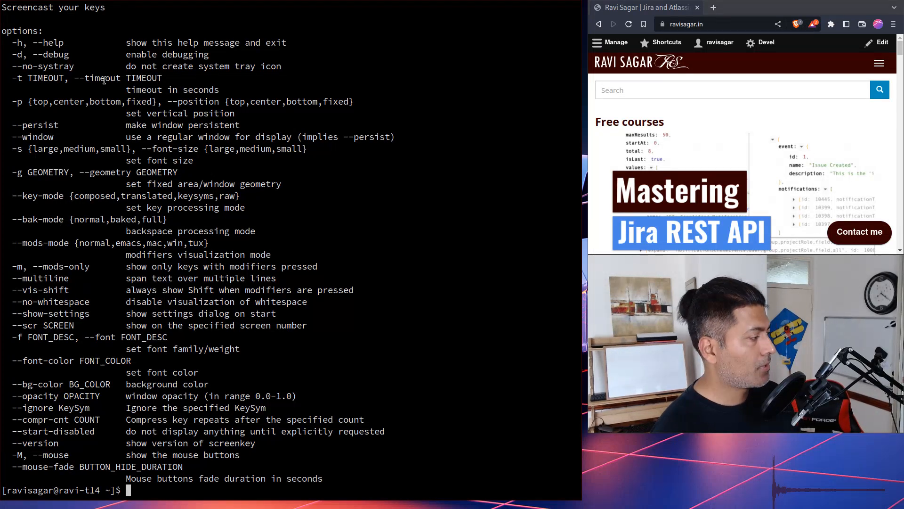
Step: Enter screenkey -s large --bg-color "#00AFEF", fixing the mistyped color option
type("screenkey -h")
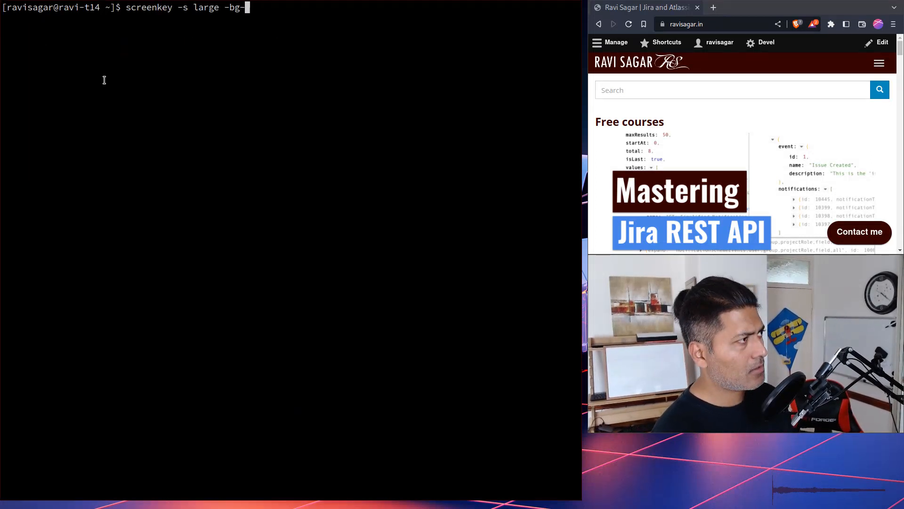
type("cl")
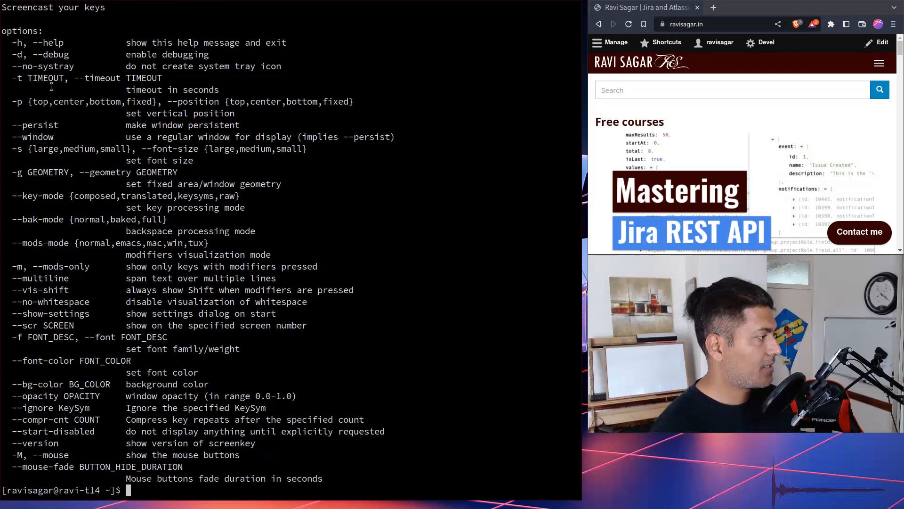
double_click(36, 384)
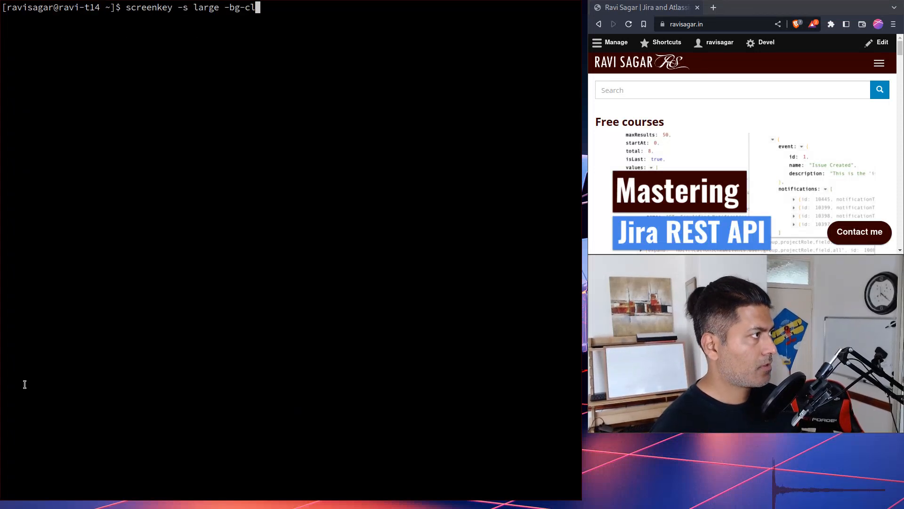
key("BackSpace")
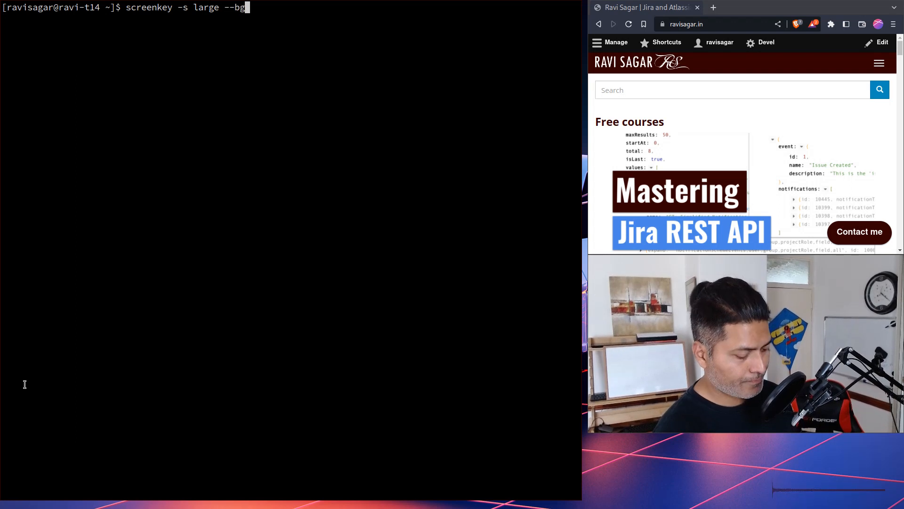
type("-color \"#00AFEF")
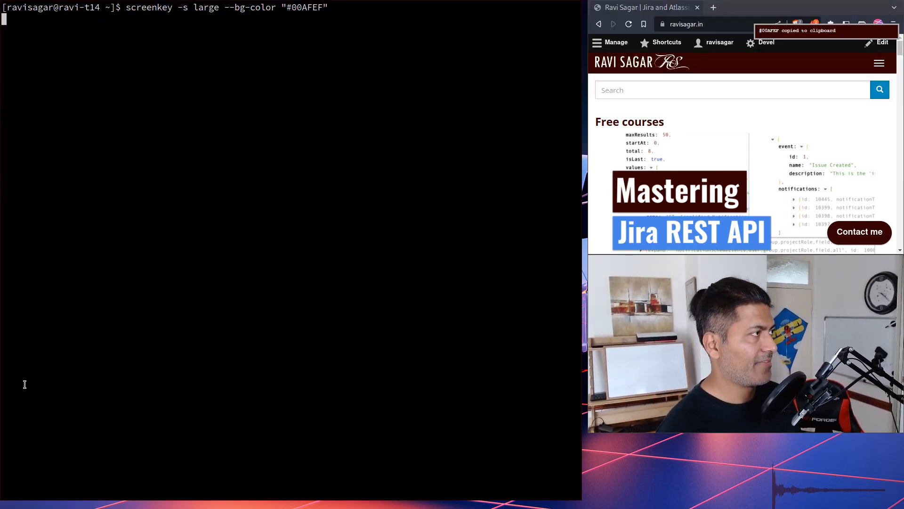
Step: Type 'Ravi Sagar' and Ctrl+X in the blue overlay, then stop it
type("Ravi")
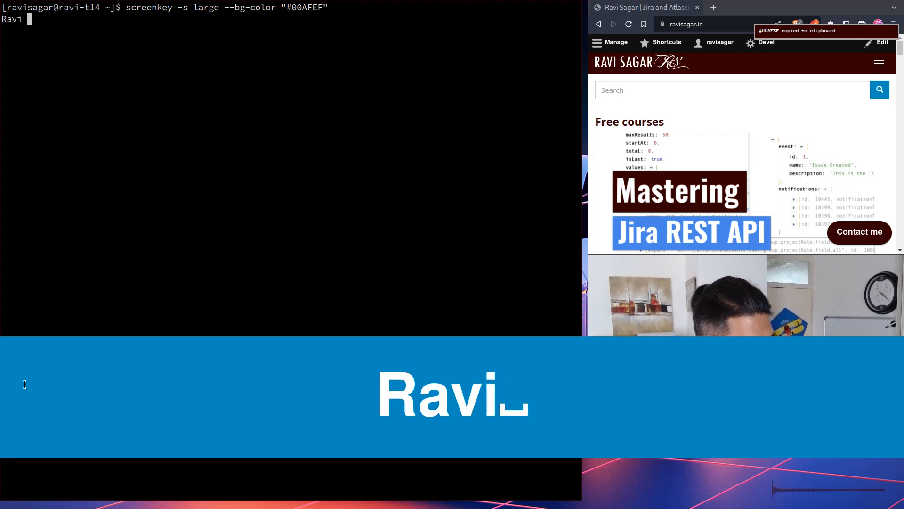
type("Sagar")
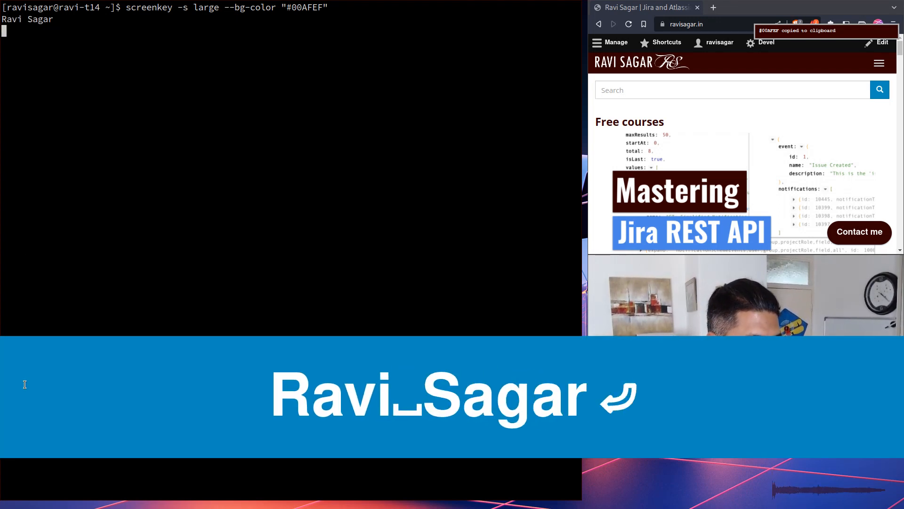
key("ctrl+x")
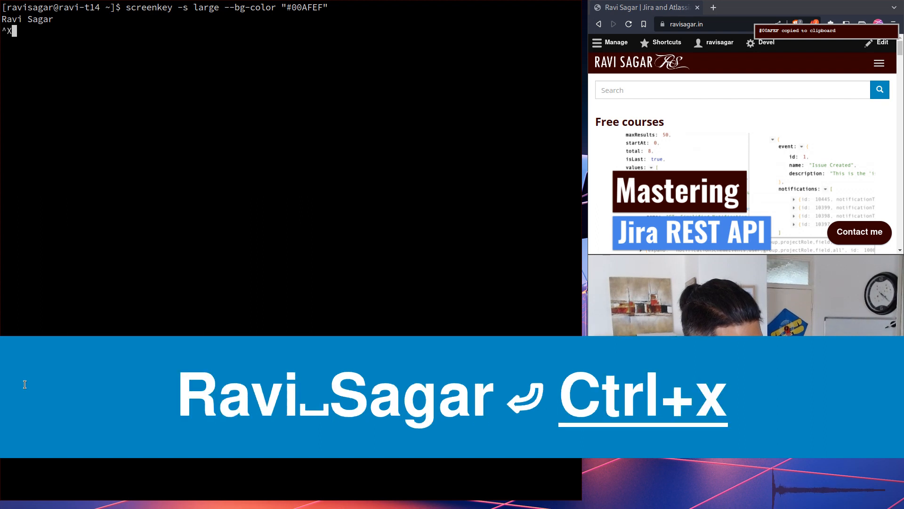
key("ctrl+f")
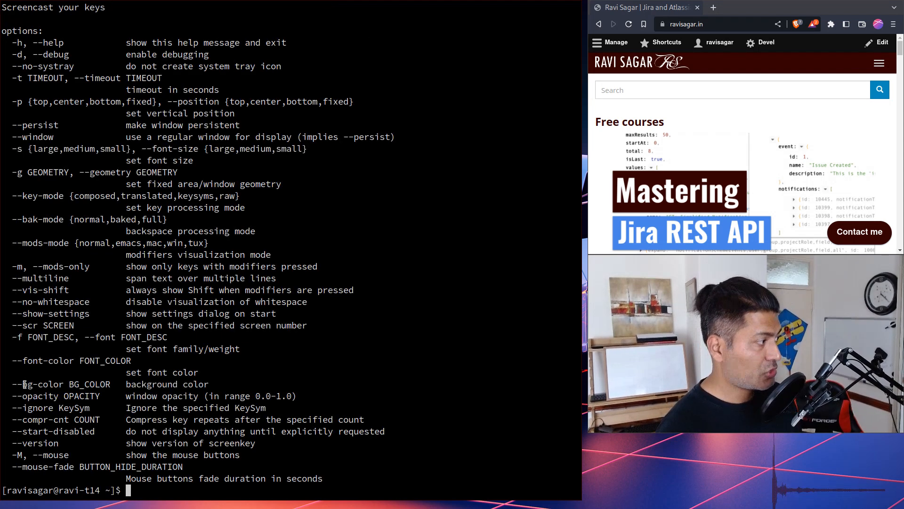
Step: Edit the screenkey -h command to remove the help flag
type("screenkey -h")
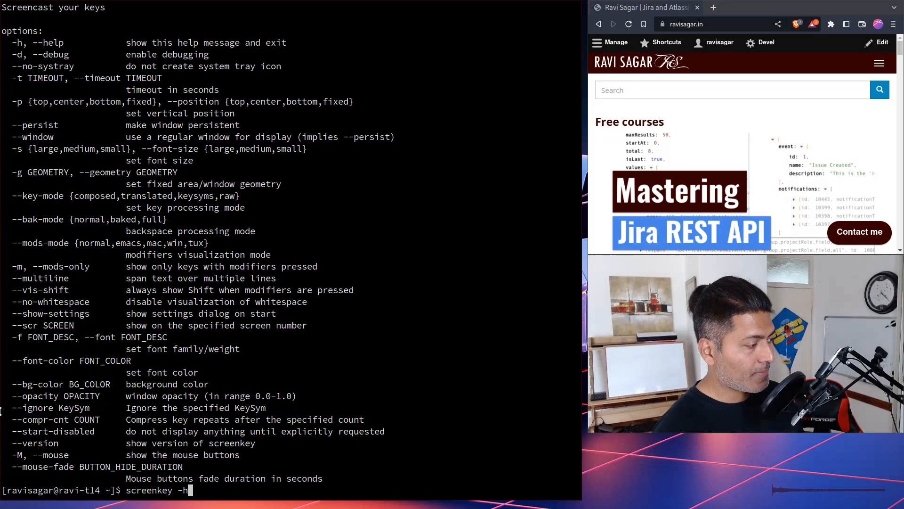
key("BackSpace")
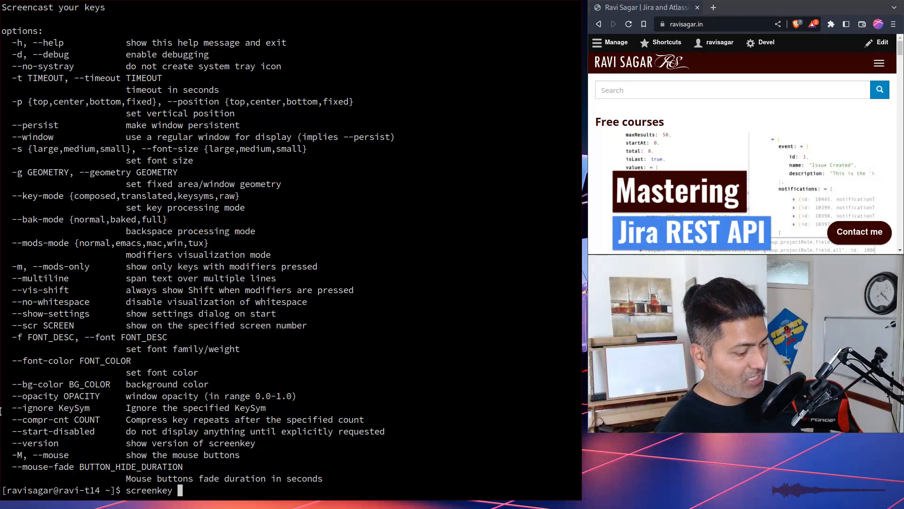
type("-s")
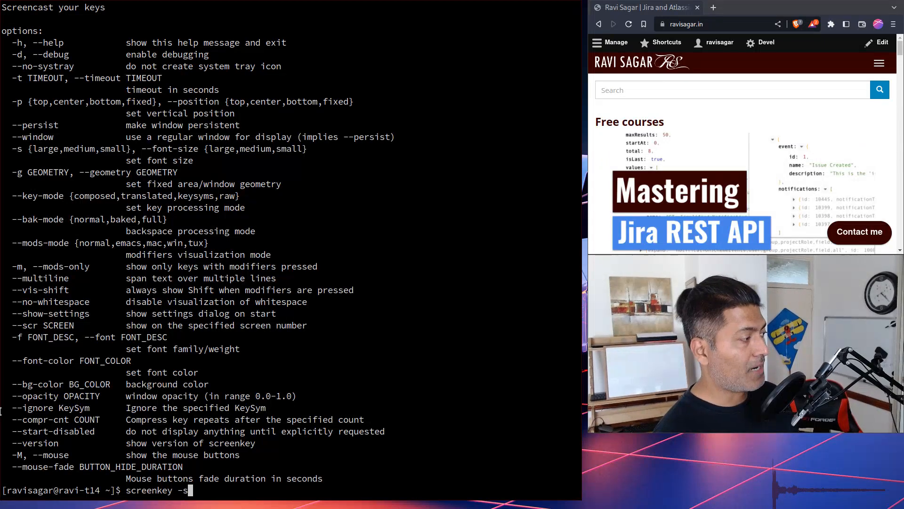
Step: Run screenkey --show-settings to open the settings window
type("-")
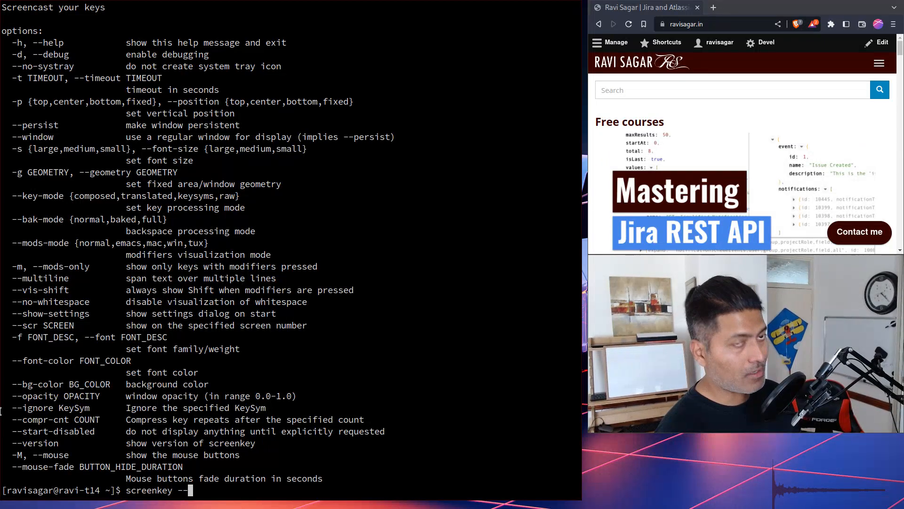
type("show-setting")
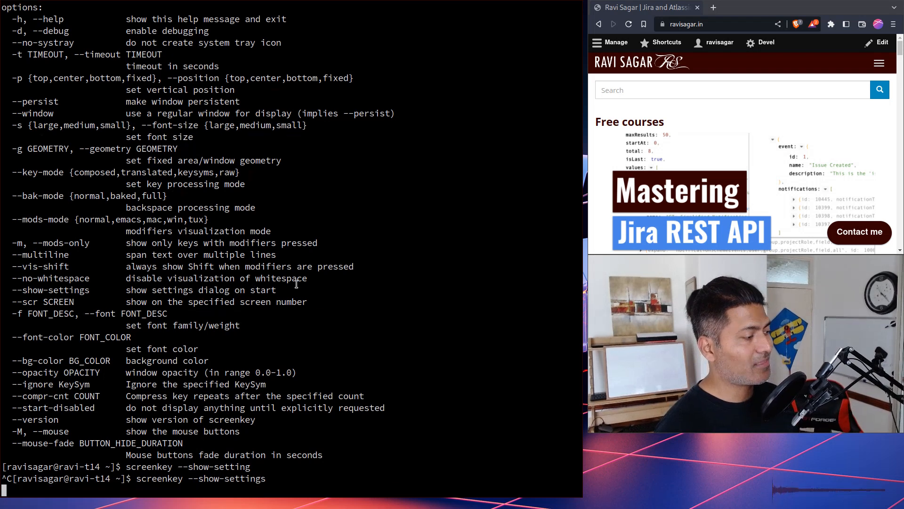
key("Return")
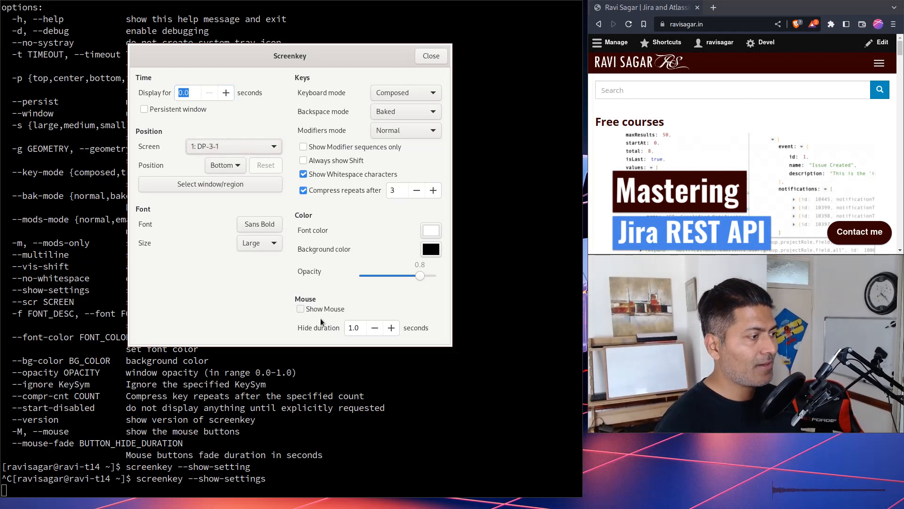
Step: Close settings and test the large #00AFEF overlay by typing 'fsdfsdq'
left_click(430, 55)
type("sd")
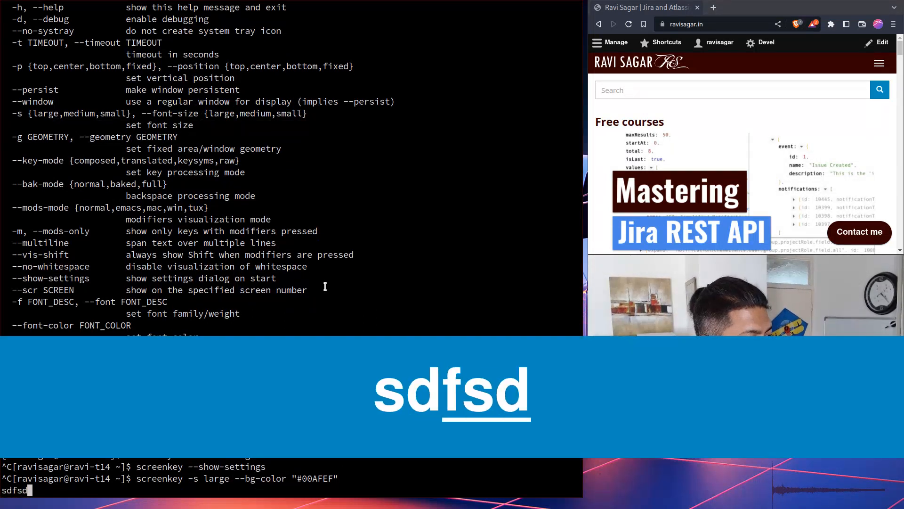
type("fsdfsdq")
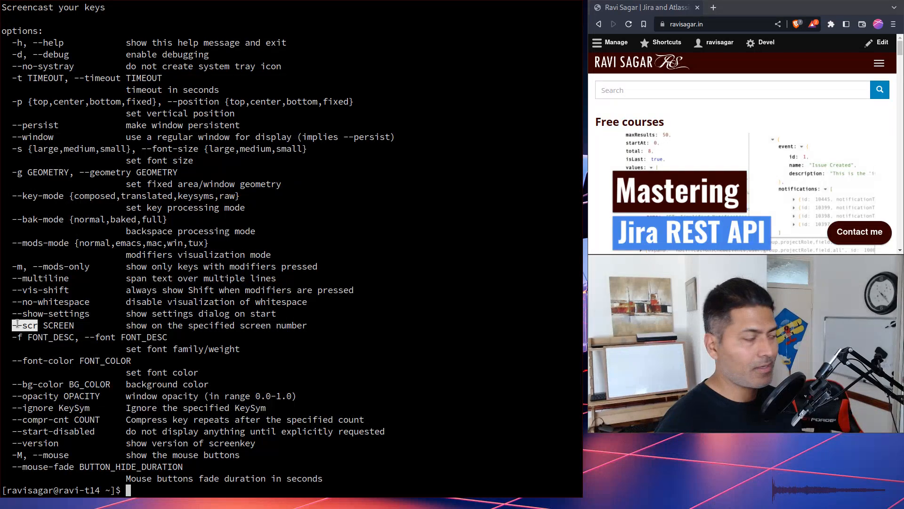
Step: Run screenkey with large font and background #00AFEF on screen 0, then stop it
type("screenkey -s large --bg-color \"#00AFEF\" --scr")
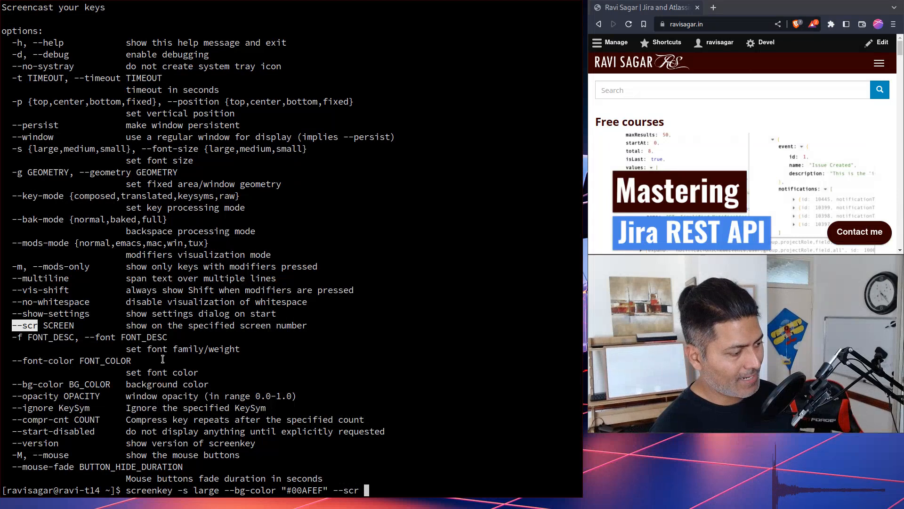
type("0")
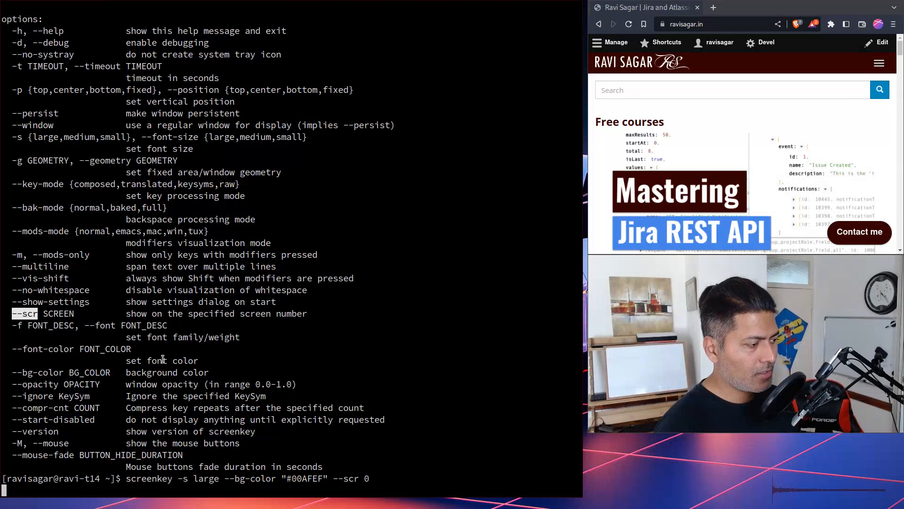
type("ddd")
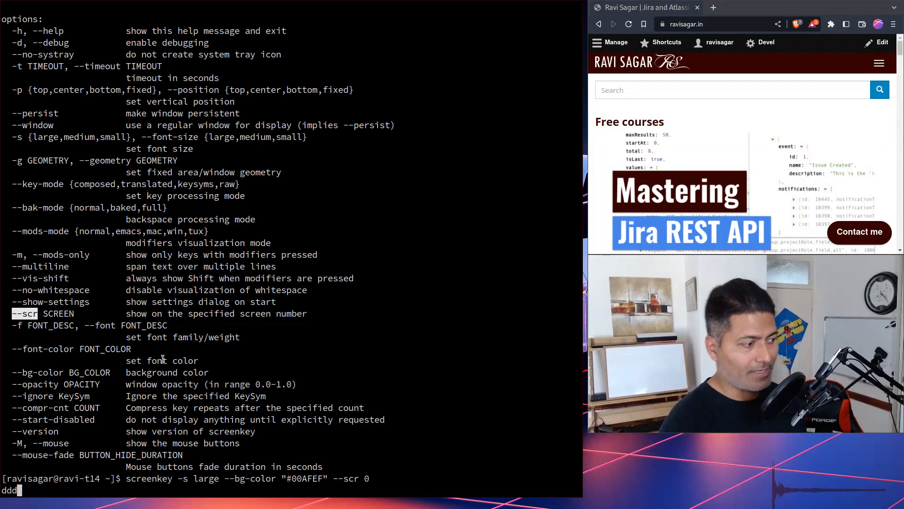
key("ctrl+c")
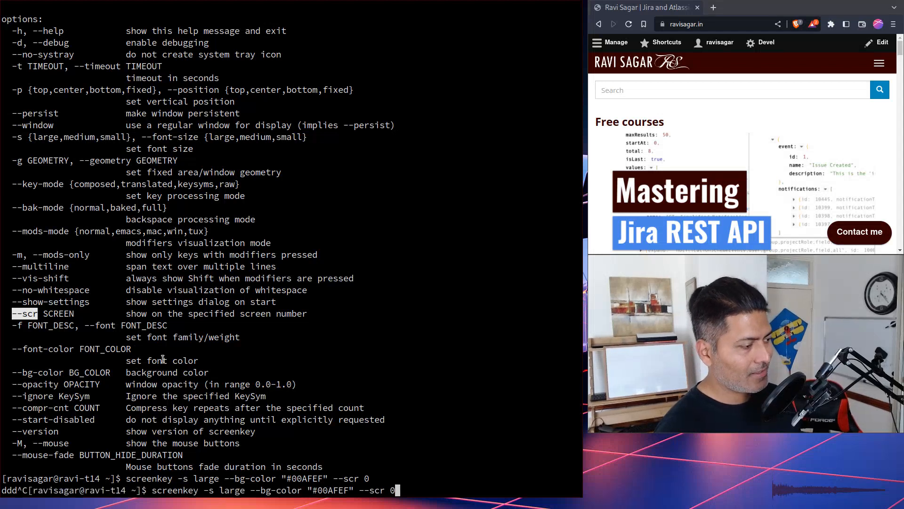
Step: Rerun the overlay on screen 1, type test keys like 'Ravo', then stop it
type("sdfs")
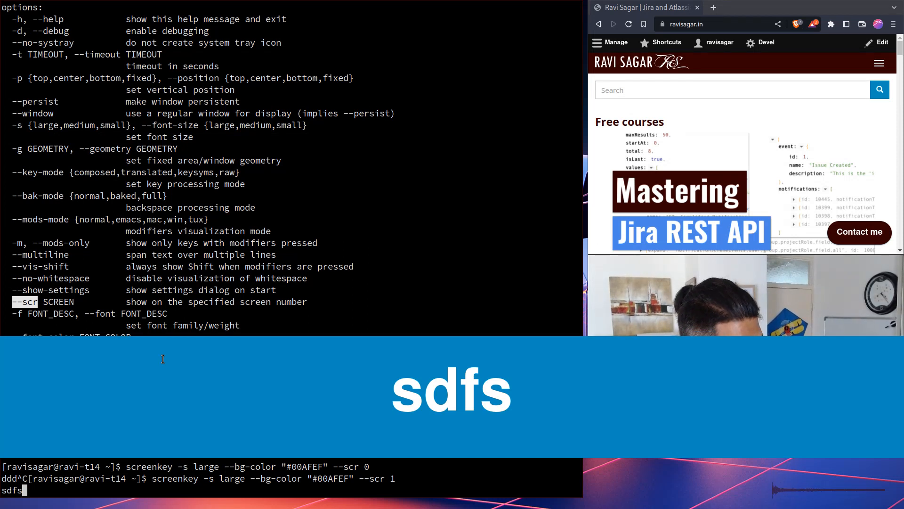
type("Ravo")
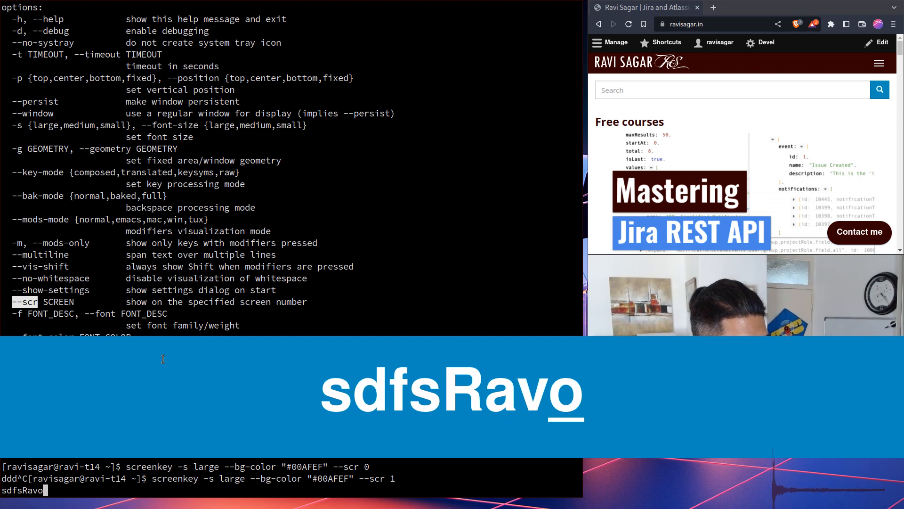
key("ctrl+c")
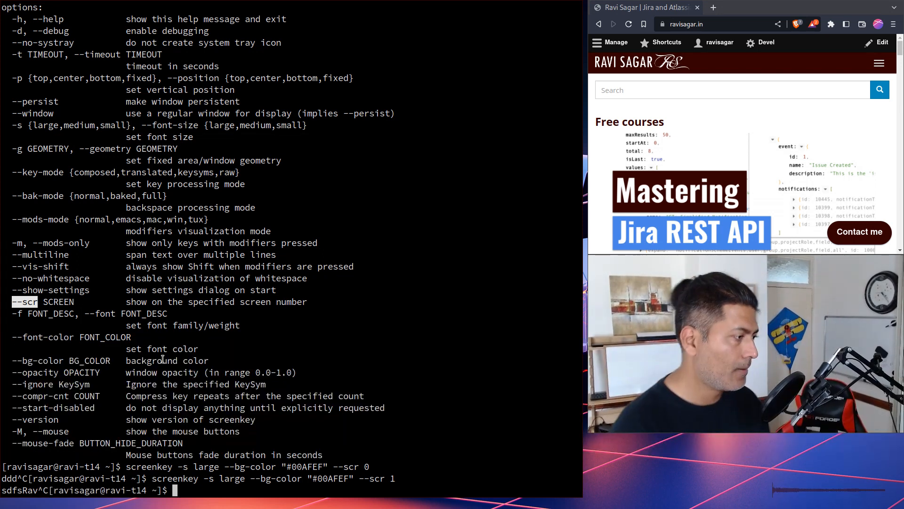